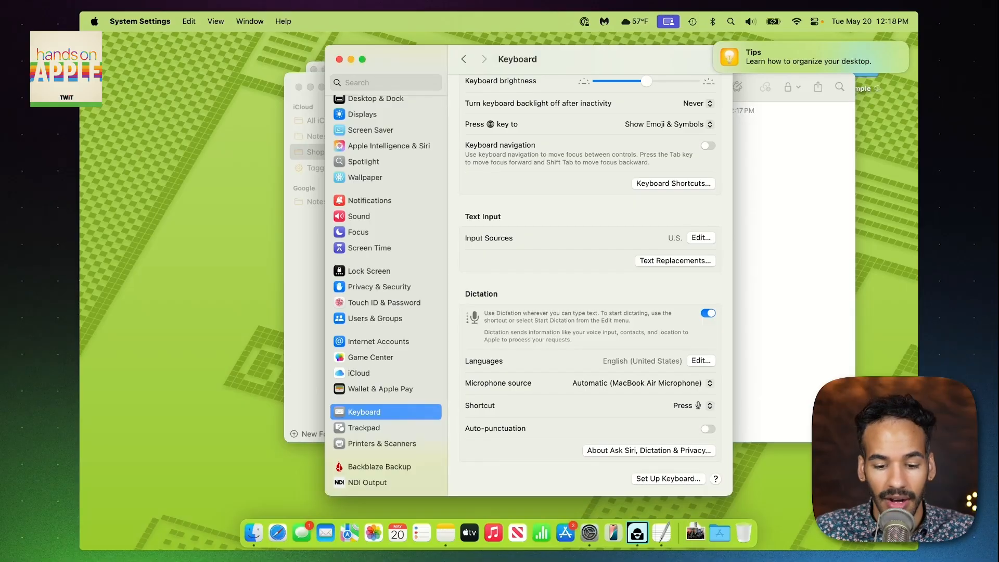
{"action": "left_click", "coordinate": [648, 451]}
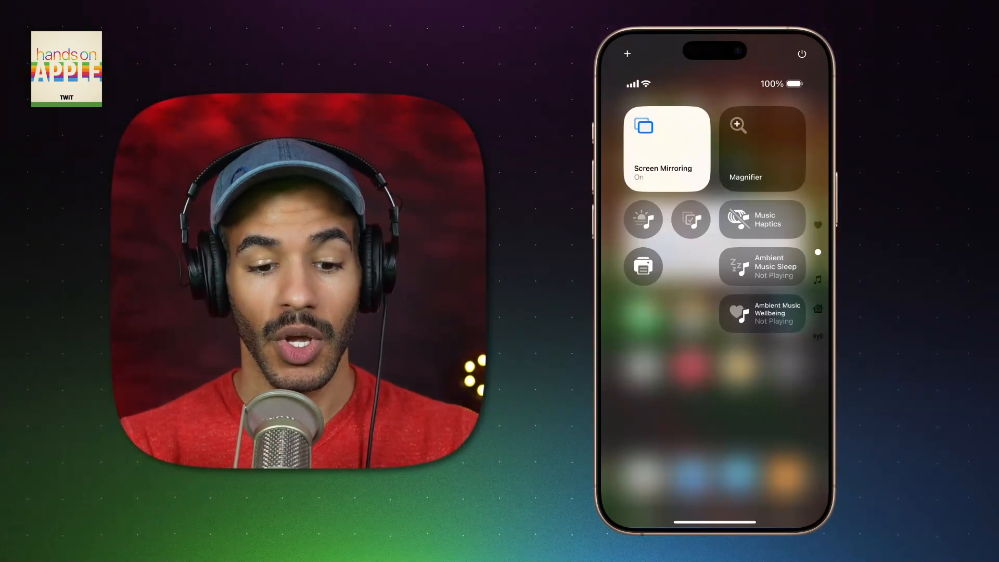
{"action": "left_click", "coordinate": [762, 149]}
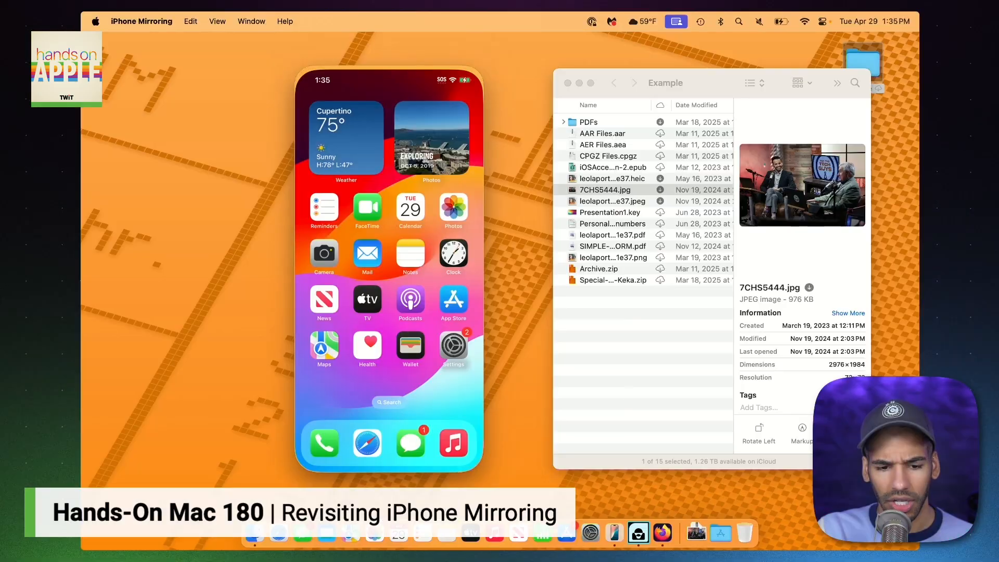
{"action": "left_click", "coordinate": [410, 255]}
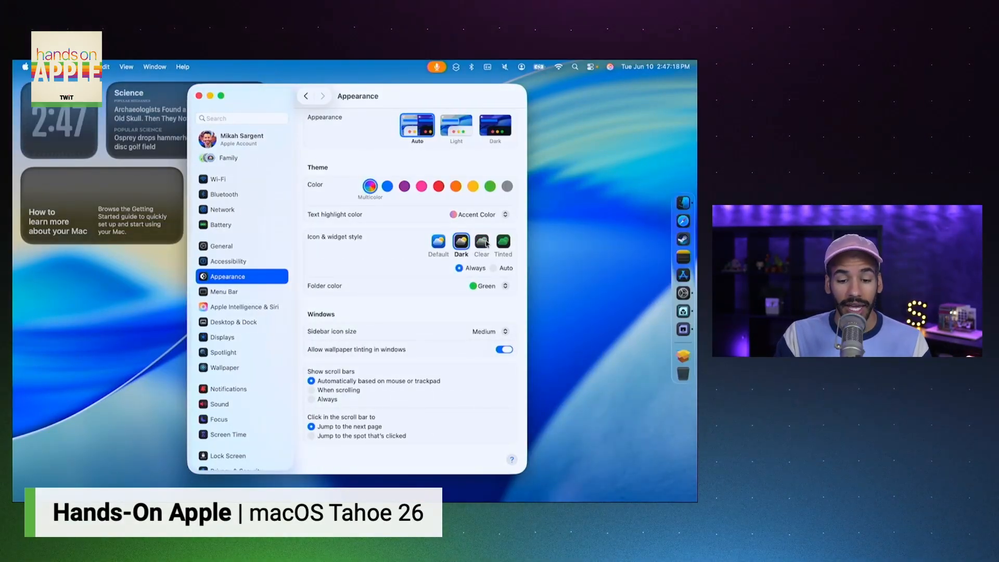
{"action": "left_click", "coordinate": [591, 66]}
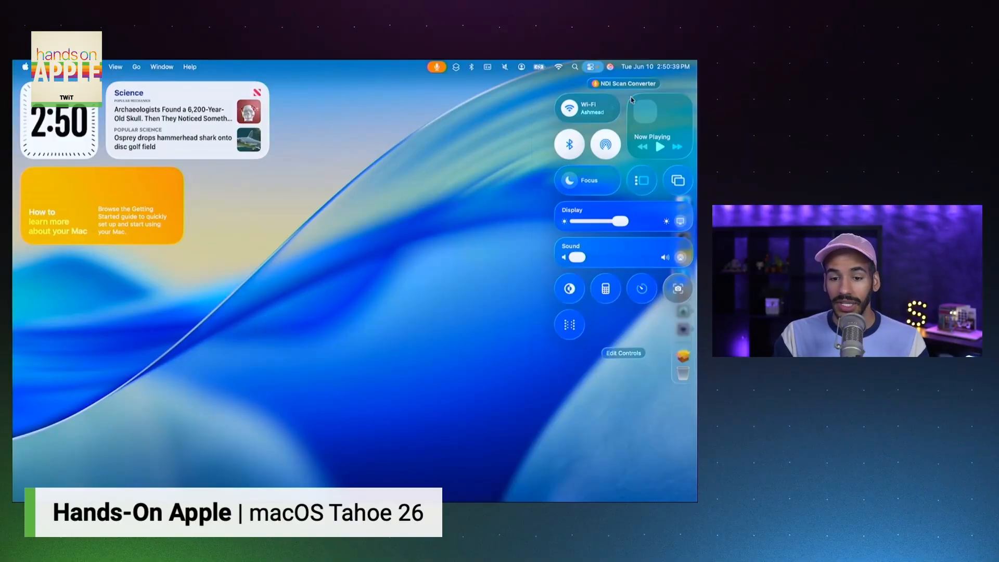